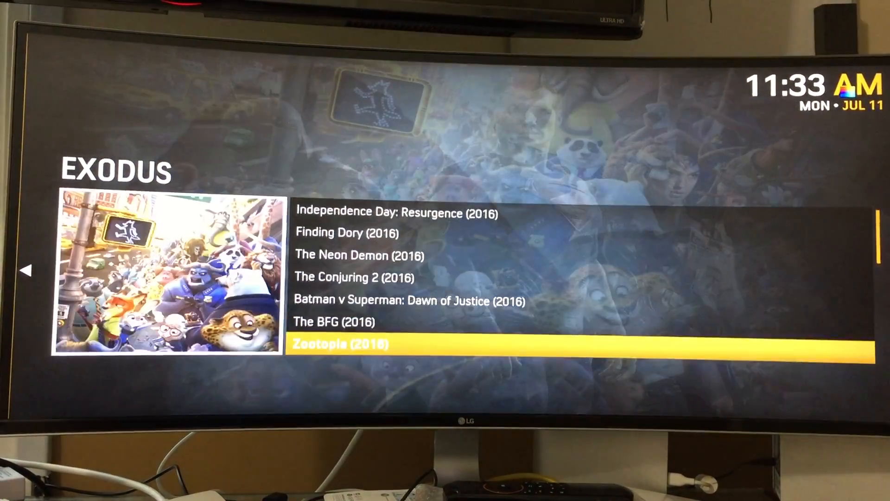
- Move up the Exodus movie list showing 2016 titles like Finding Dory and Zootopia
key(up)
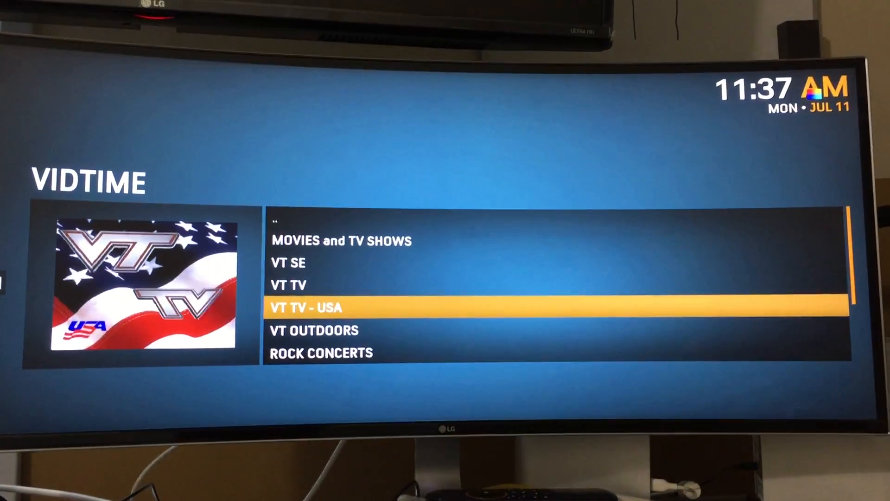
- Show VidTime's VT TV - USA channel list with Disney XD, Nick and ABC News
key(up)
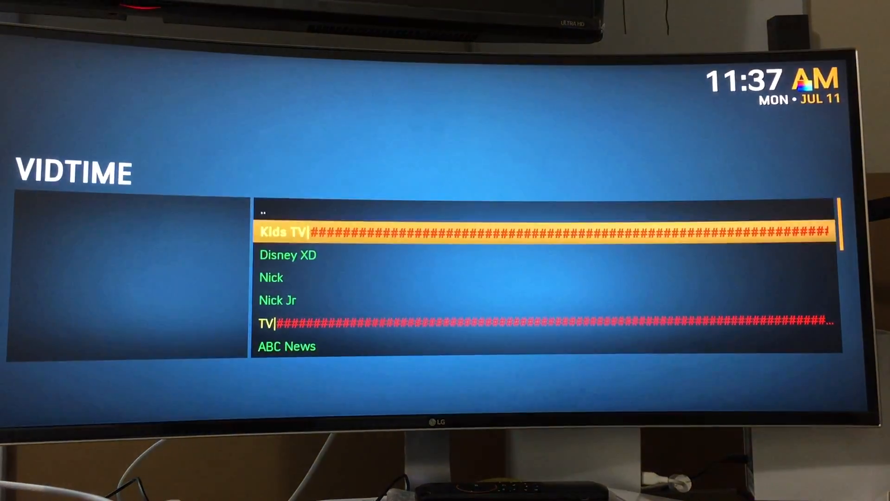
key(down)
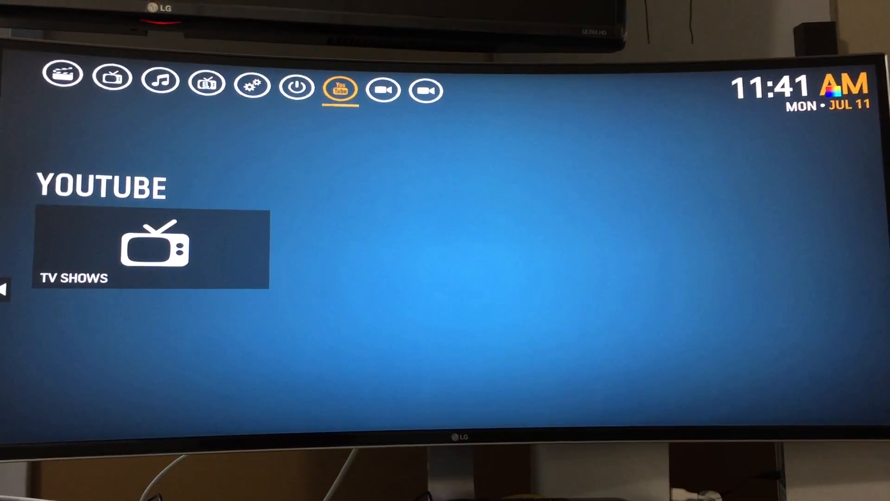
- Reach the Metalliq menu of Movies, TV Shows, Music, Live and Lists via YouTube's TV Shows tile
key(right)
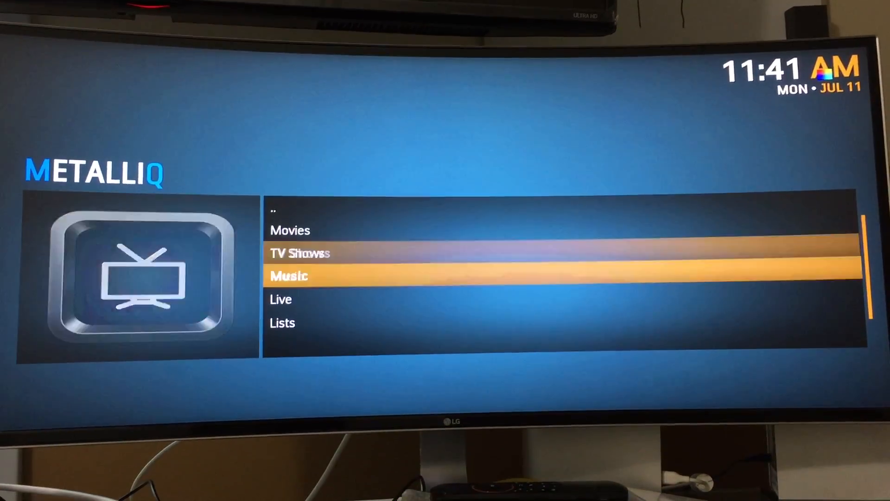
key(Down)
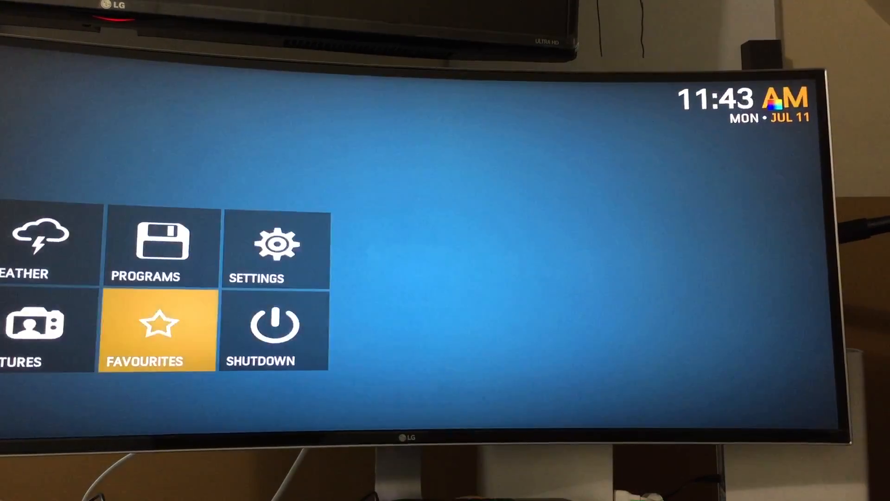
click(152, 327)
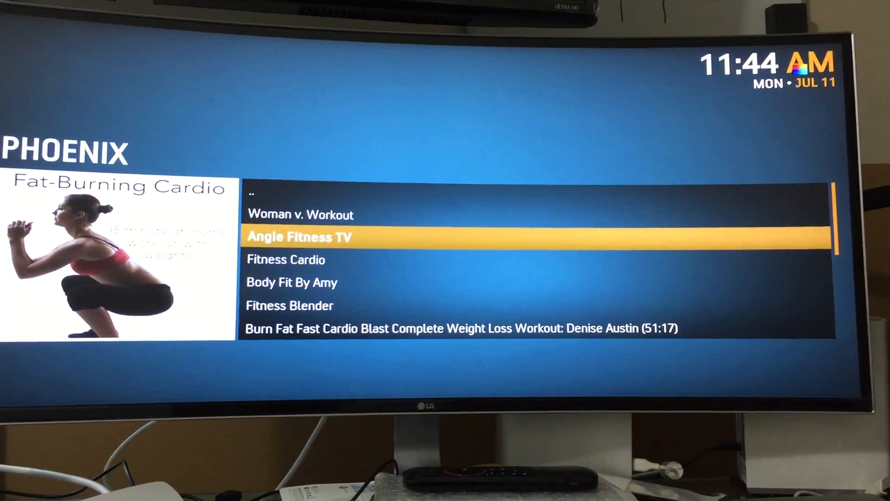
- Step down through Phoenix's fitness workout channel list
key(down)
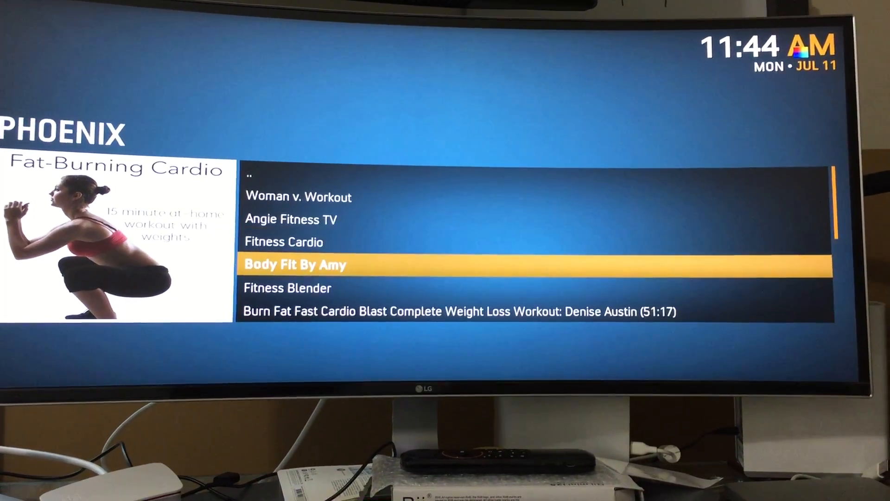
key(down)
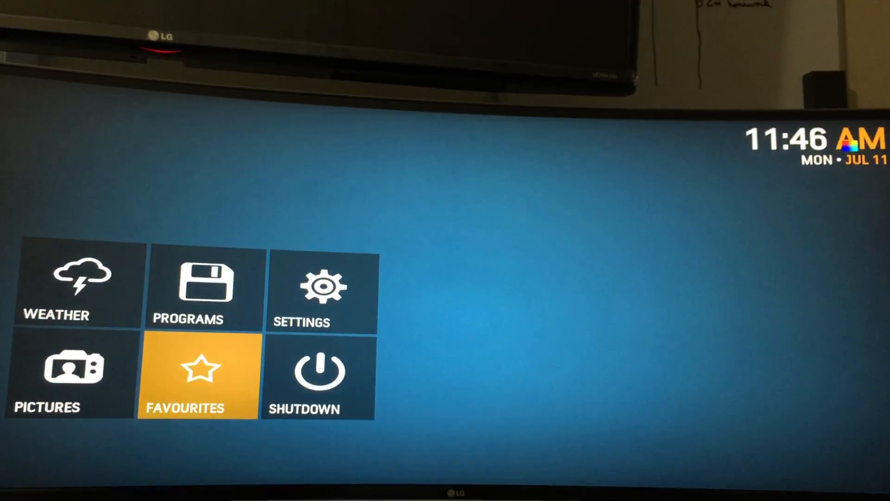
click(196, 375)
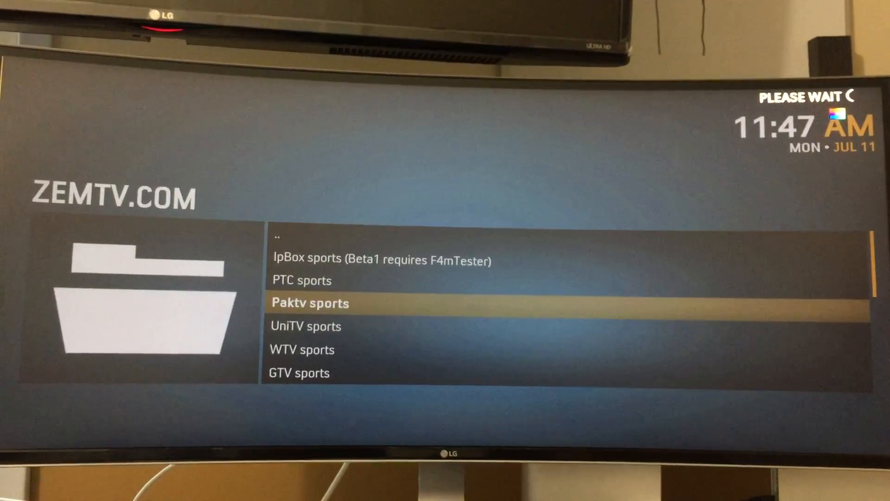
- Show ZEMTV.COM's Paktv sports list with Arena sports 1 through 5 feeds
click(309, 303)
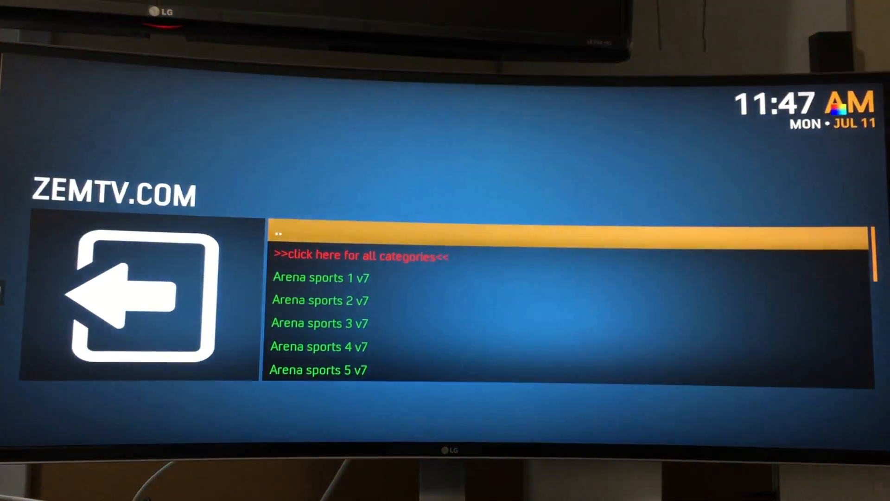